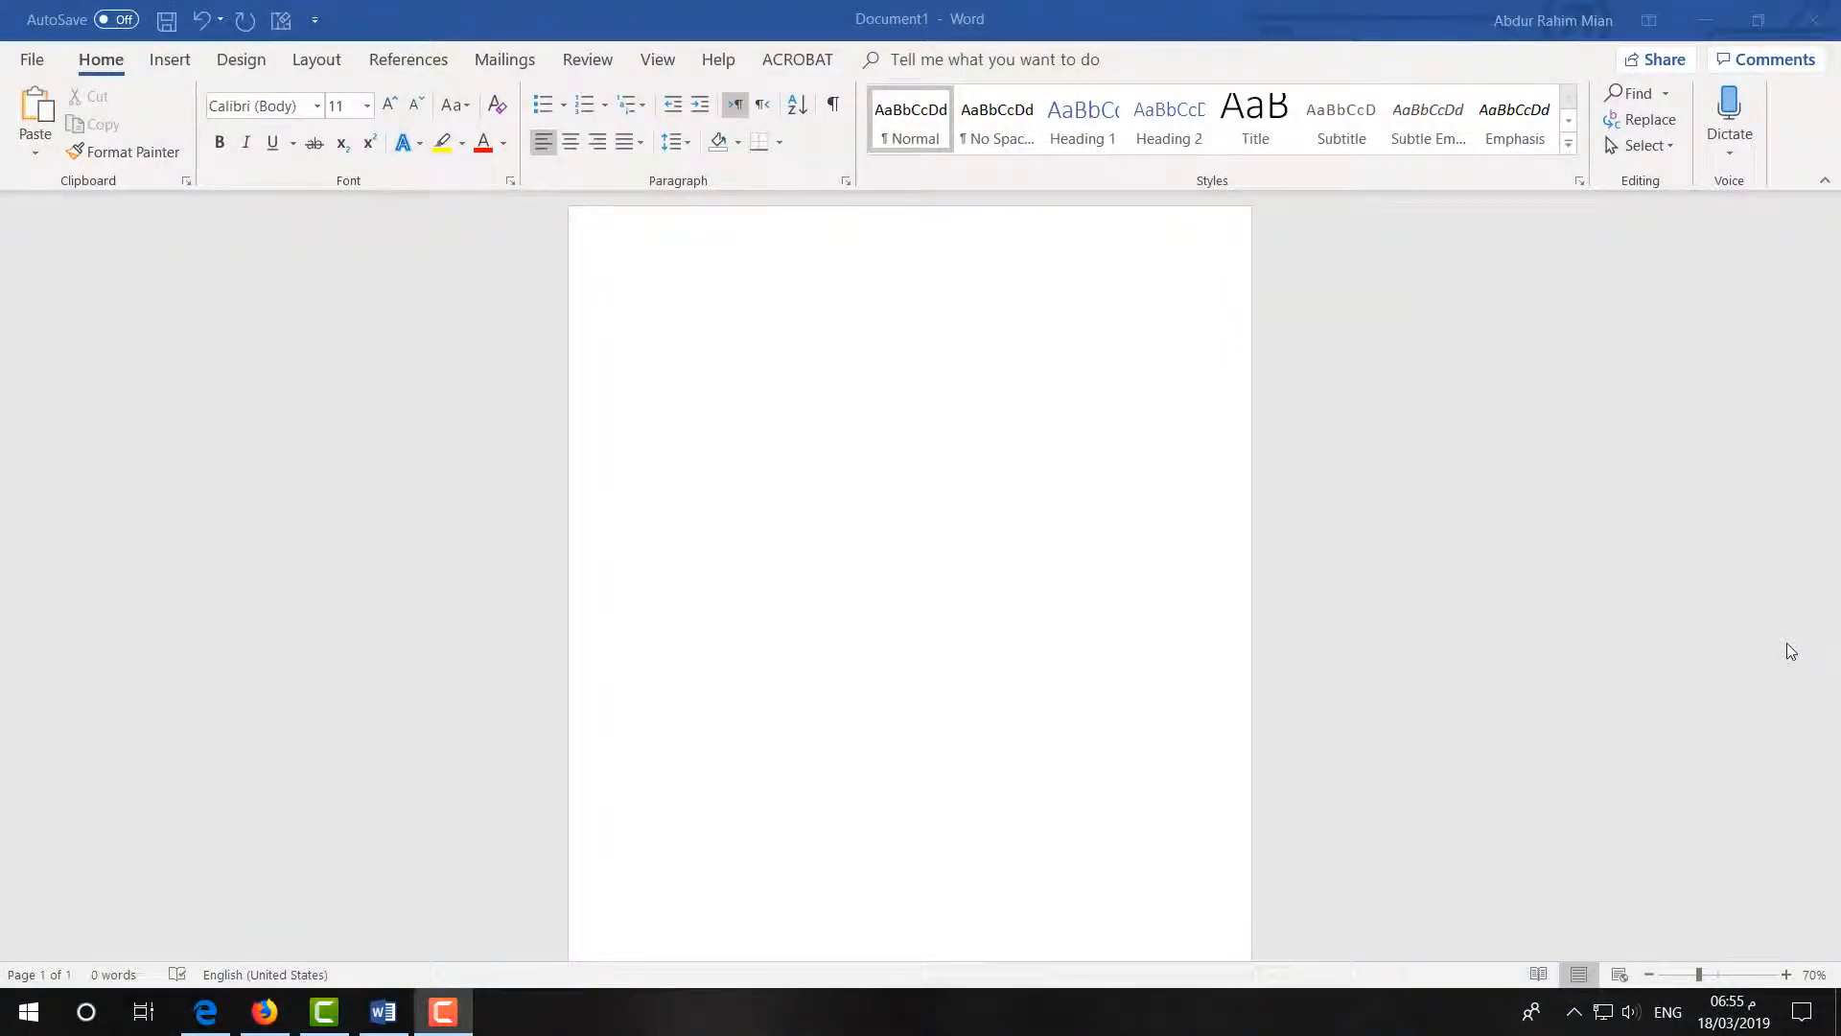
mouse_move(610, 307)
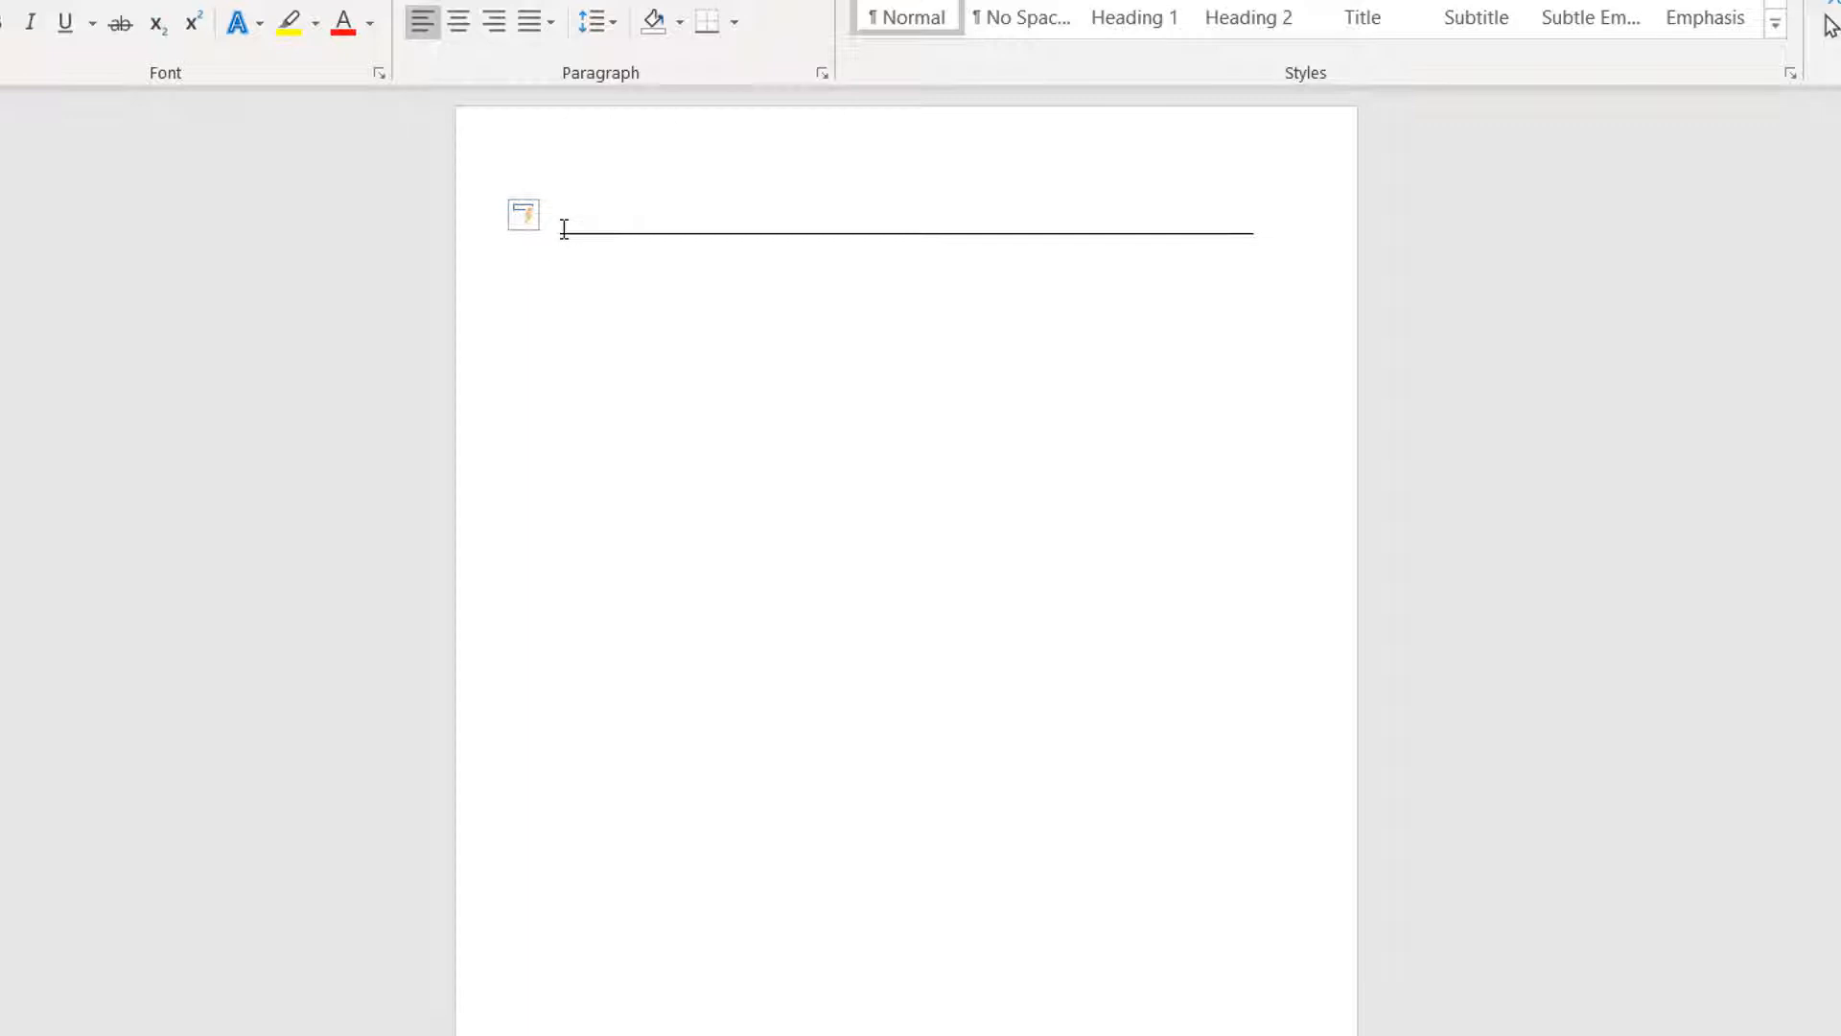
Enter '===' on the paragraph below the single horizontal line.
type("===")
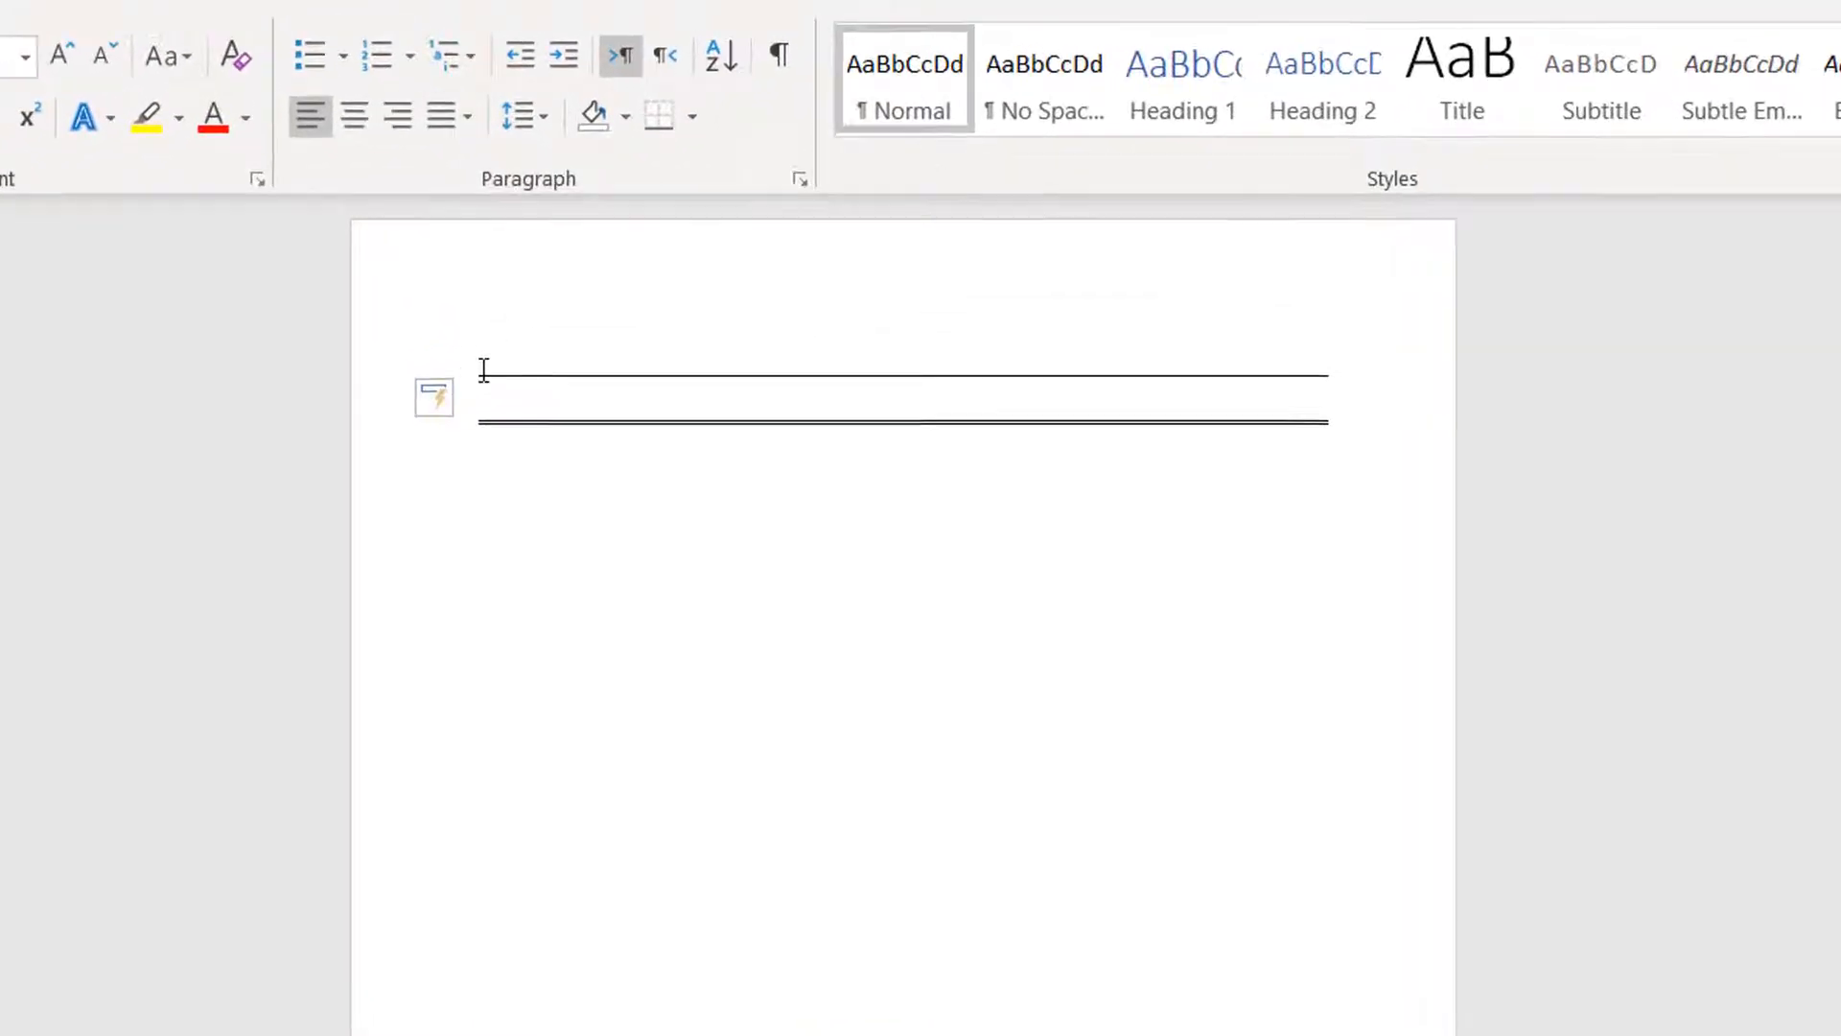
Let AutoFormat convert '===' into a double horizontal line.
key("enter")
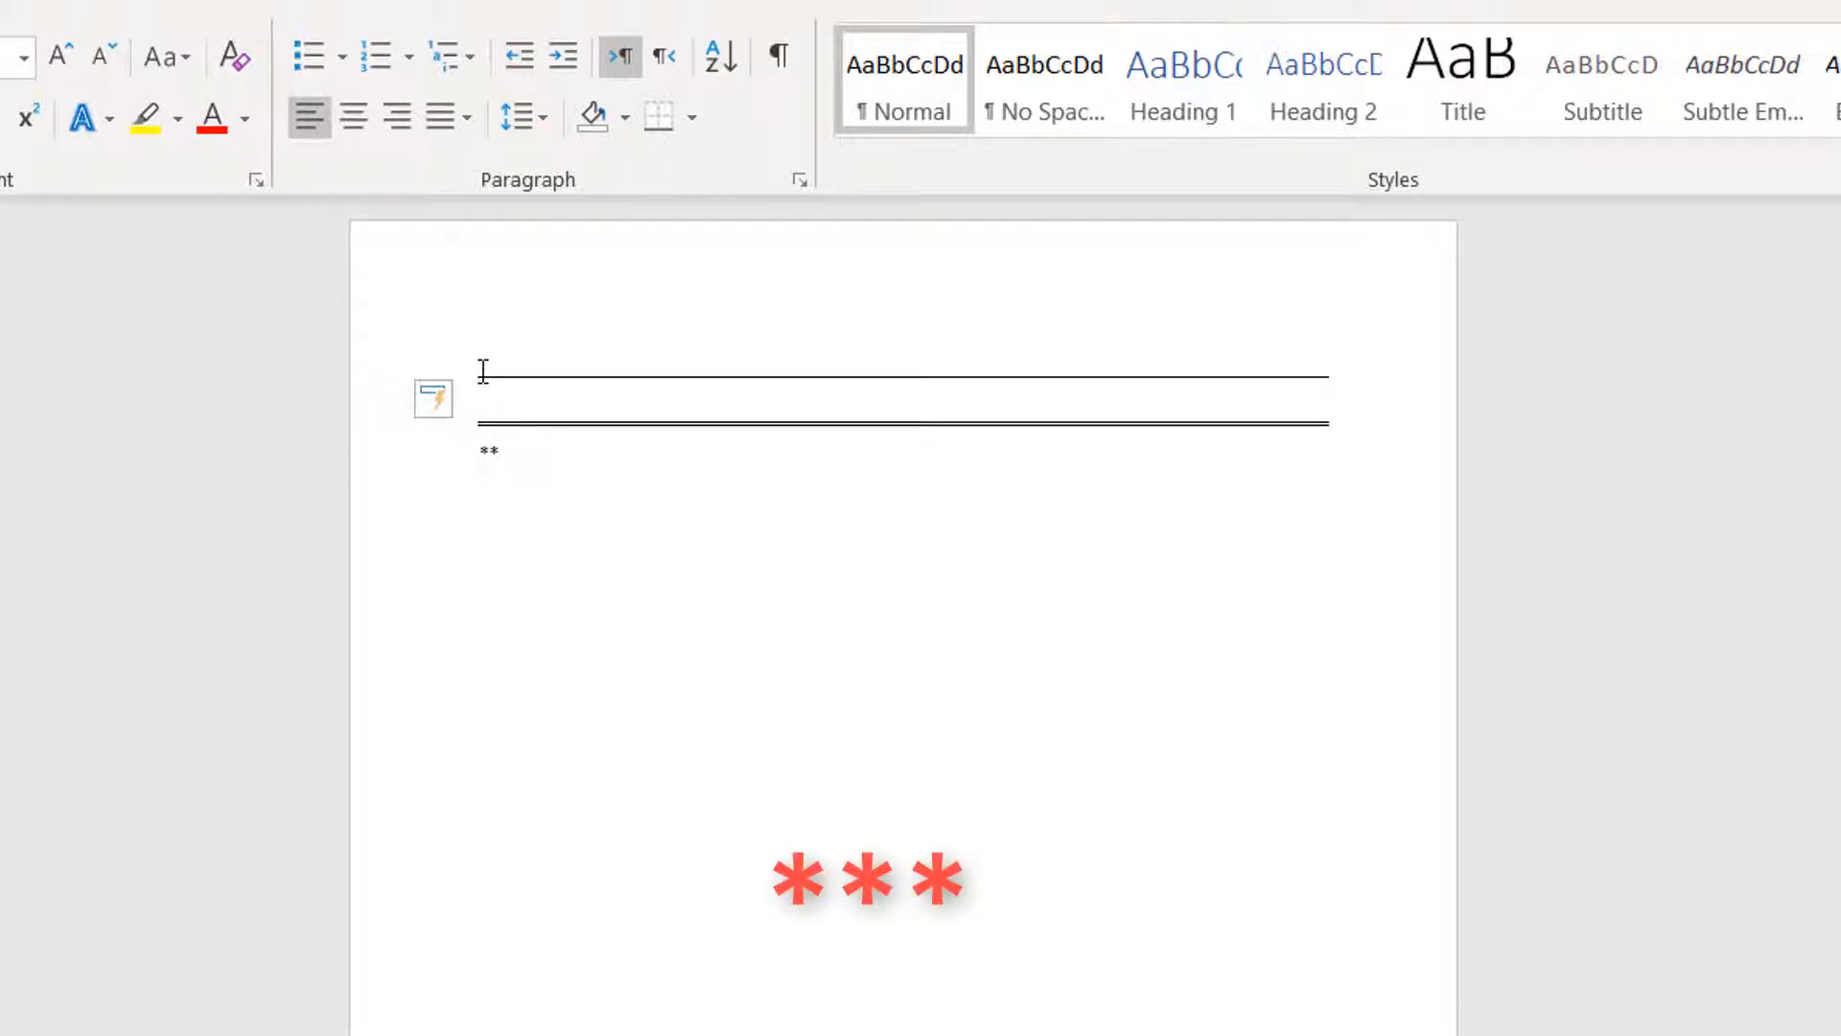
type("*")
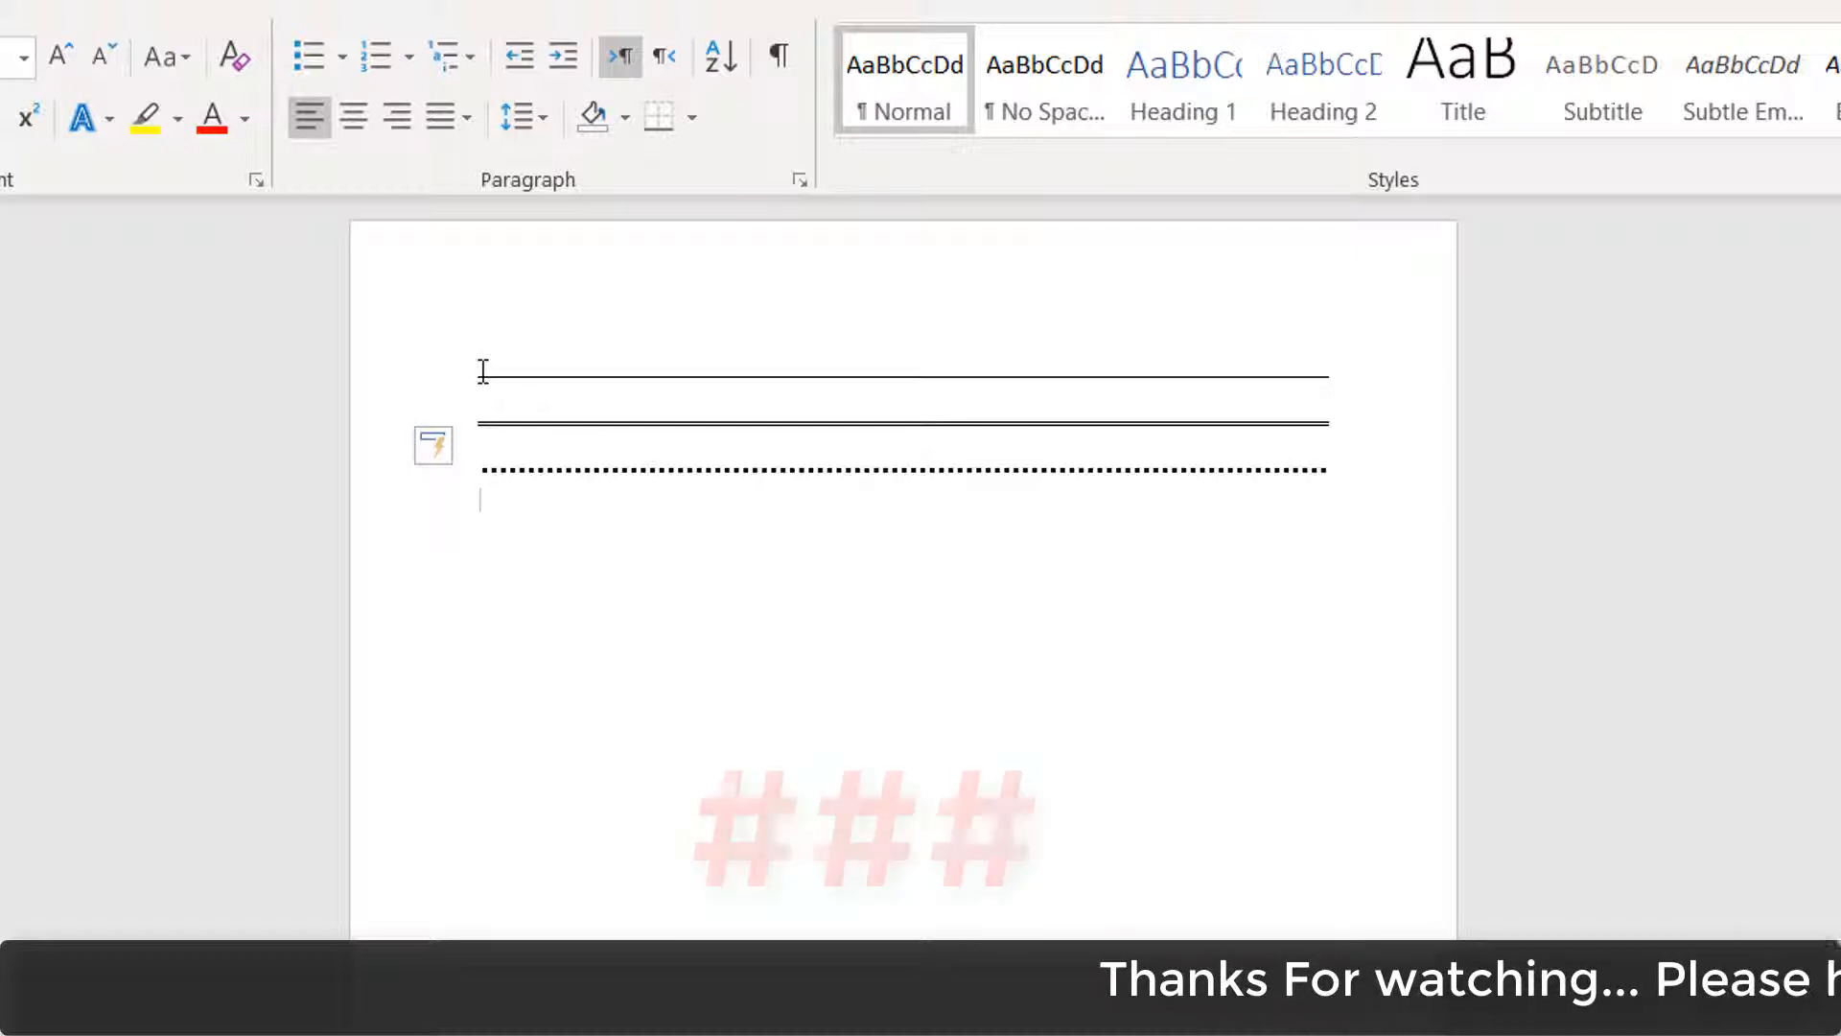
Enter '###' on the paragraph below the dotted line.
type("###")
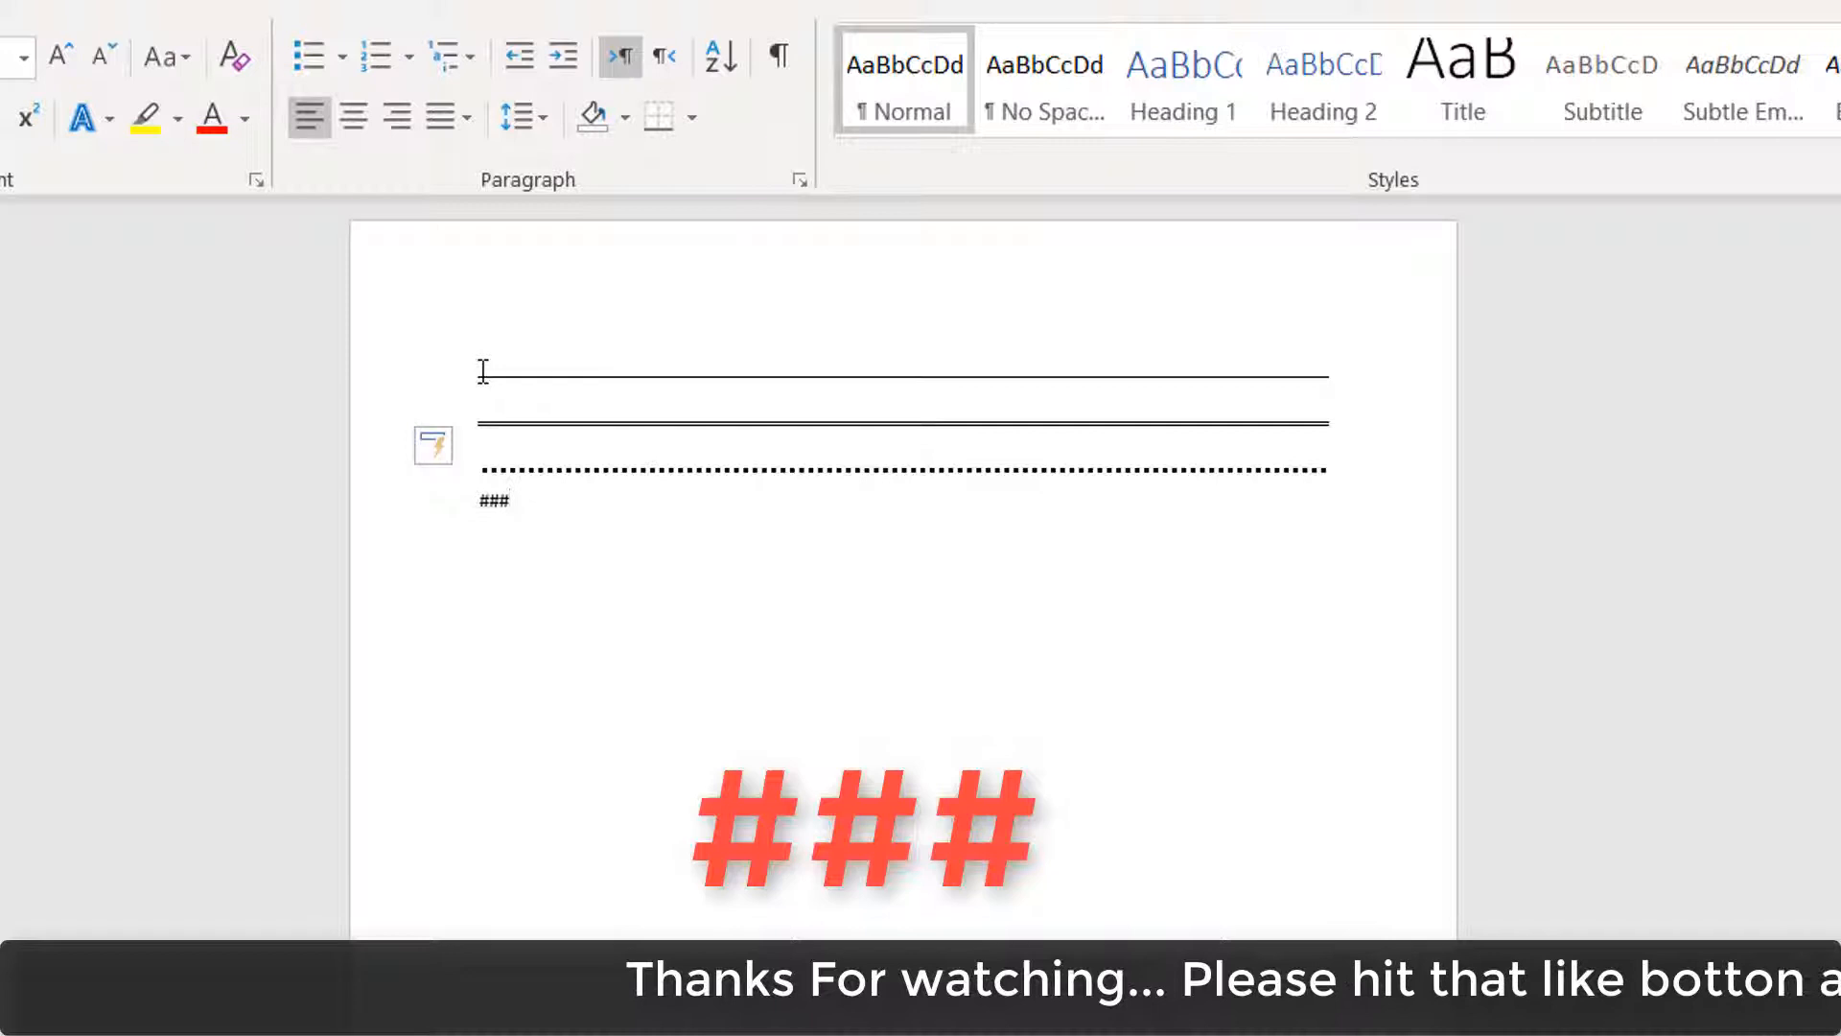